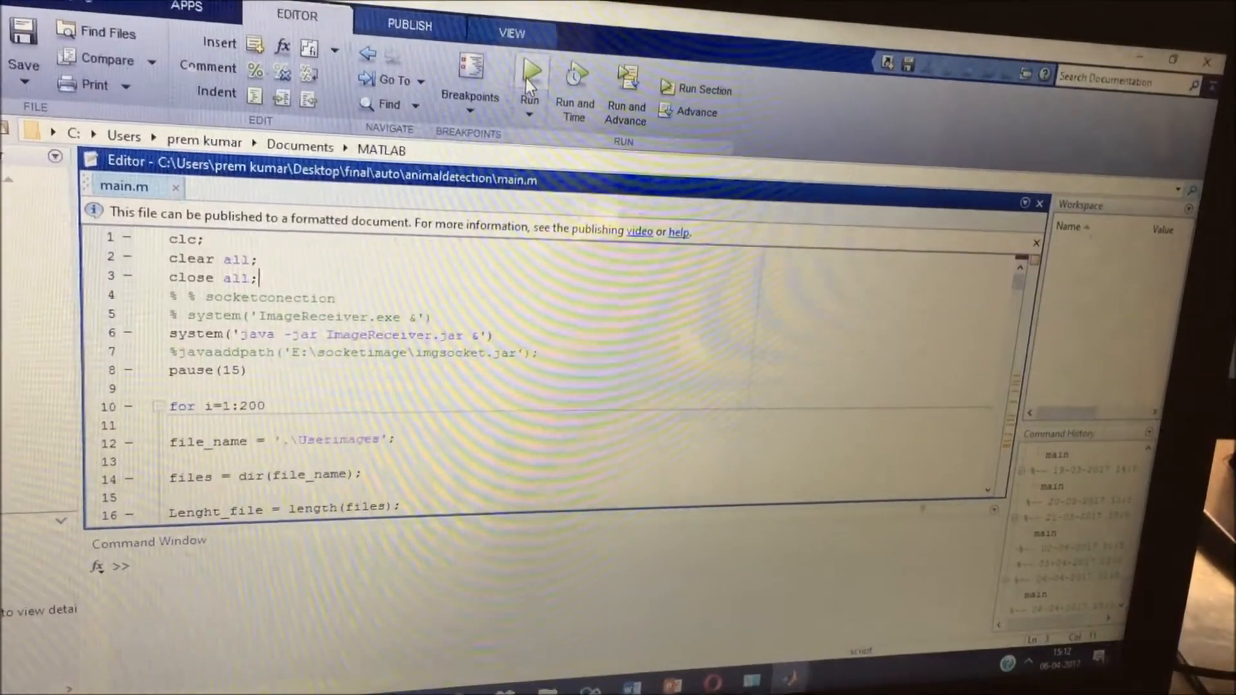
Step: Run main.m, bringing up the notice that its folder is not the current folder
left_click(529, 71)
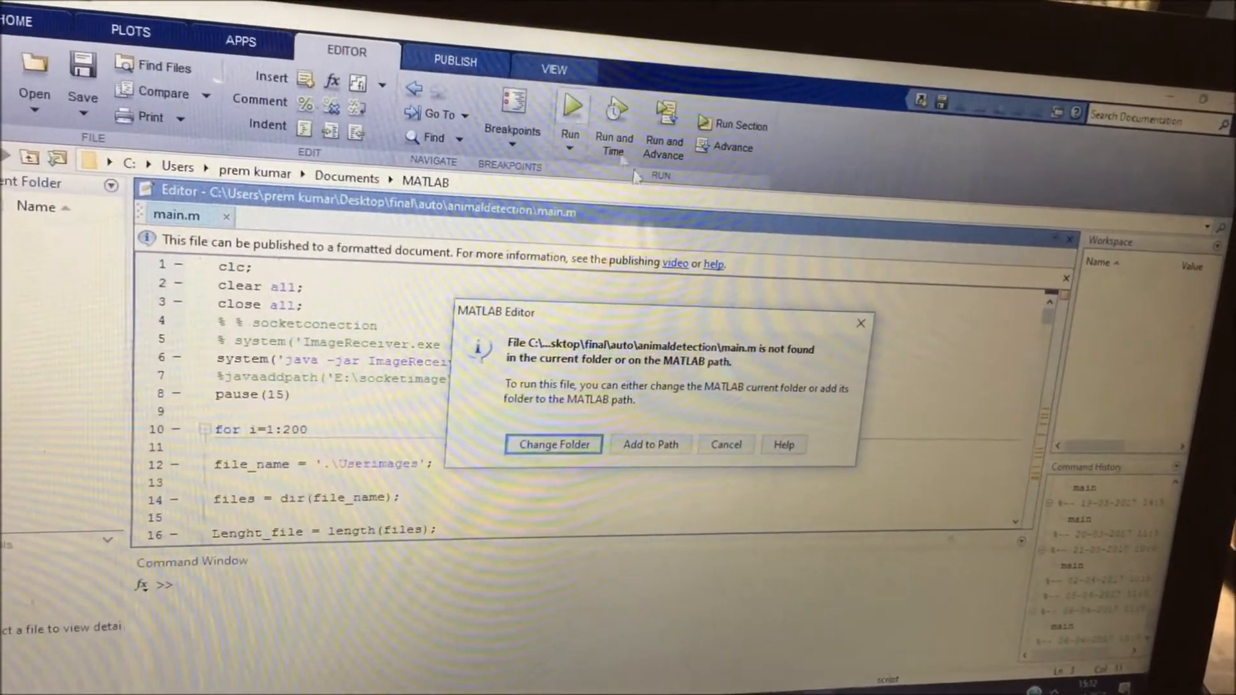